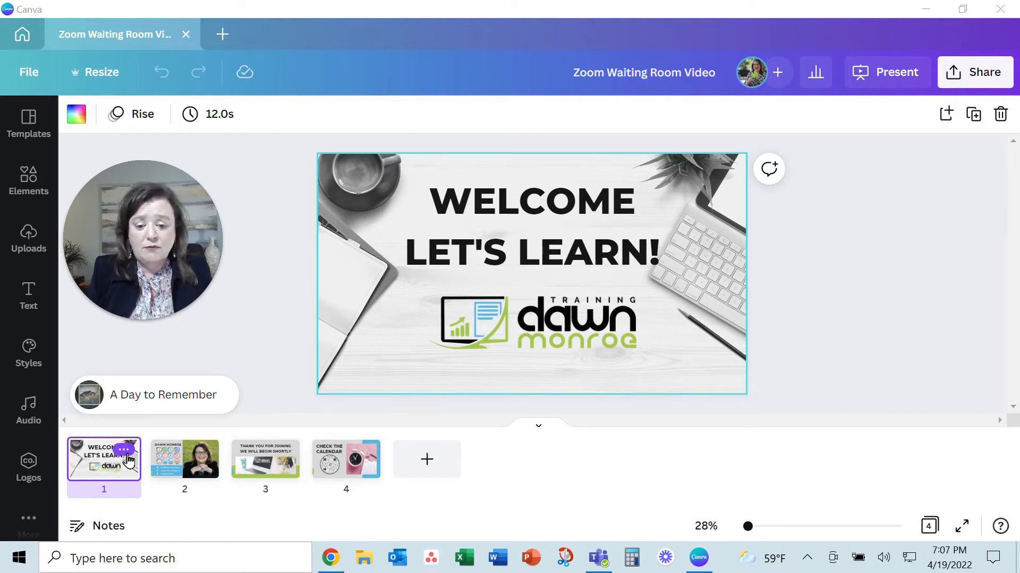
{"action": "mouse_move", "coordinate": [931, 525]}
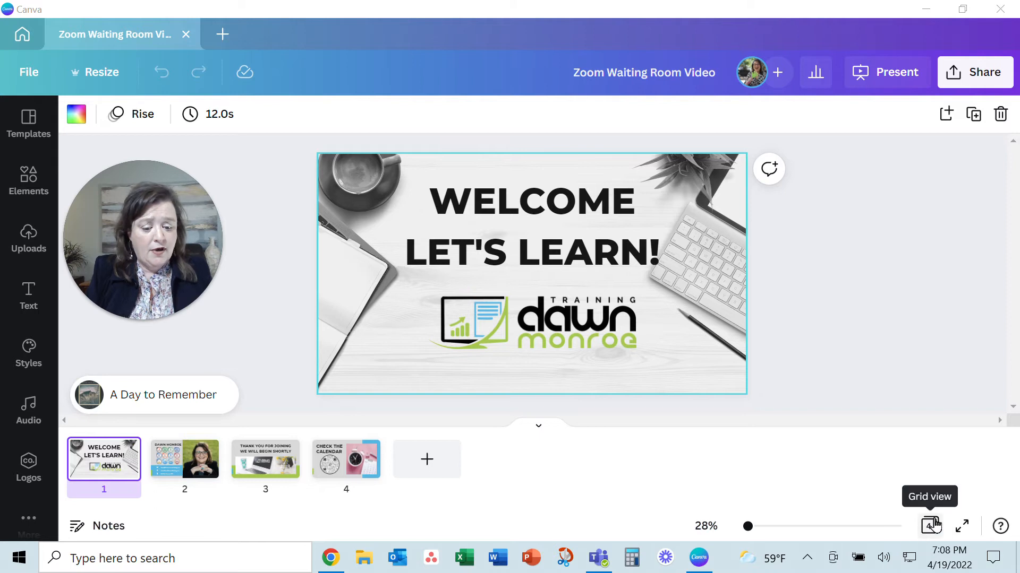
Reach the download settings from the design's Share menu
{"action": "left_click", "coordinate": [929, 525]}
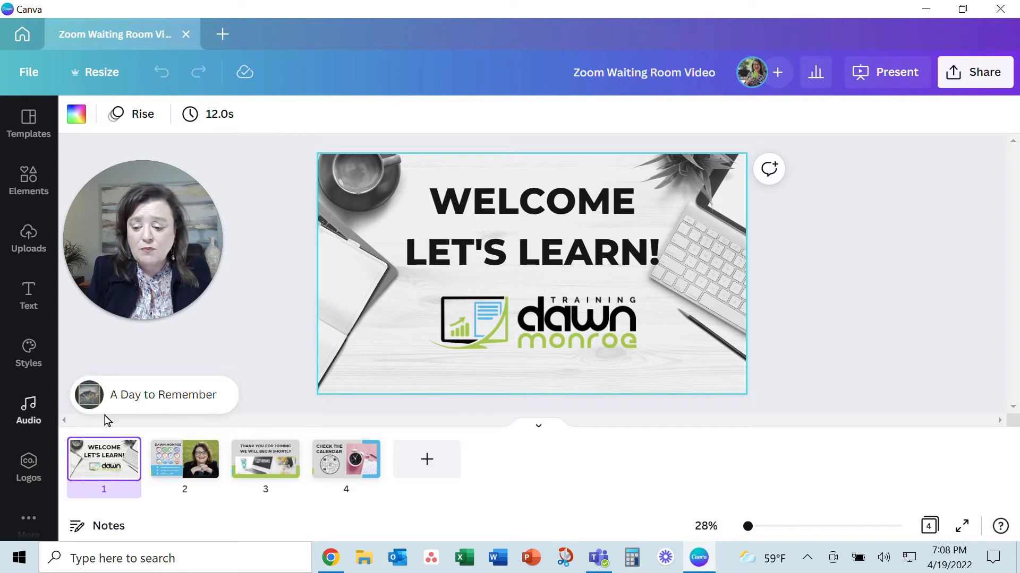
{"action": "left_click", "coordinate": [28, 410]}
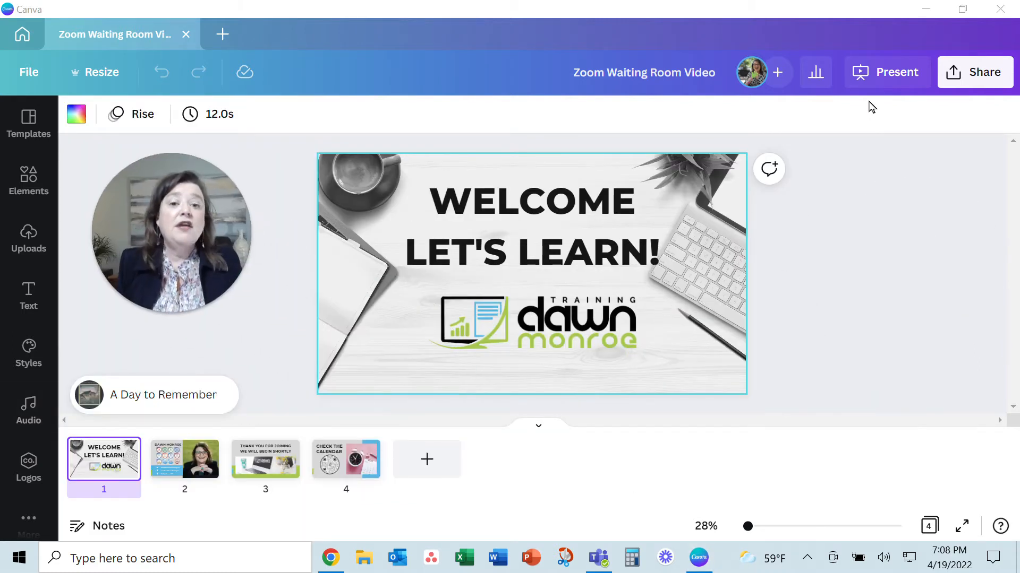
{"action": "left_click", "coordinate": [975, 72]}
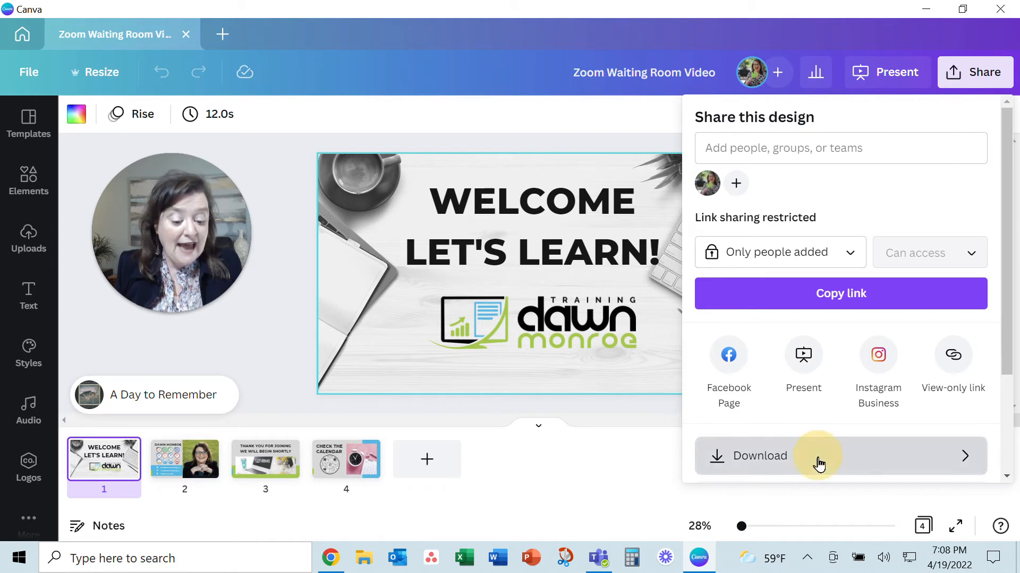
{"action": "left_click", "coordinate": [758, 456]}
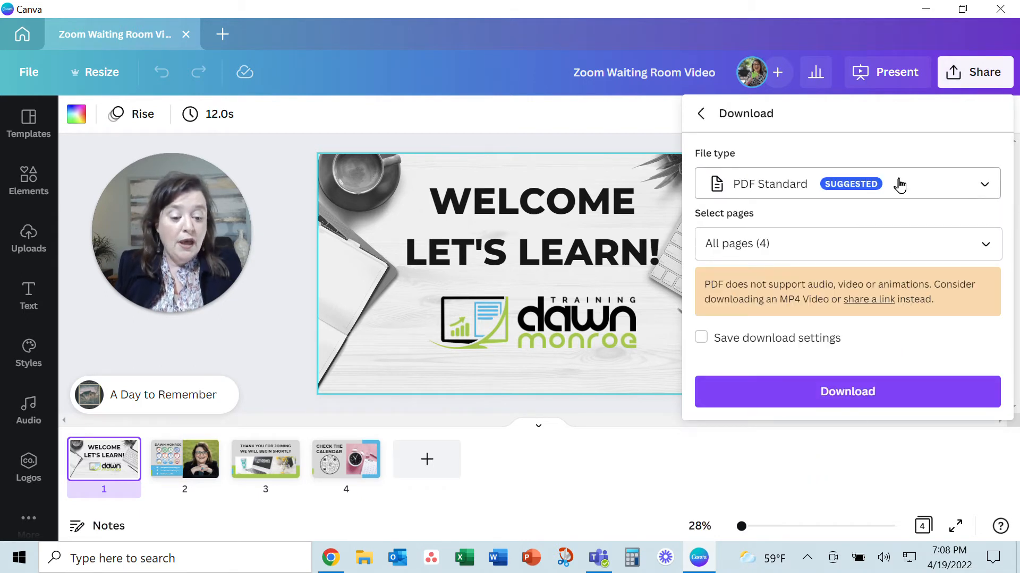
Choose MP4 Video as the file type with all four pages, then move to the Zoom browser tab
{"action": "left_click", "coordinate": [847, 183]}
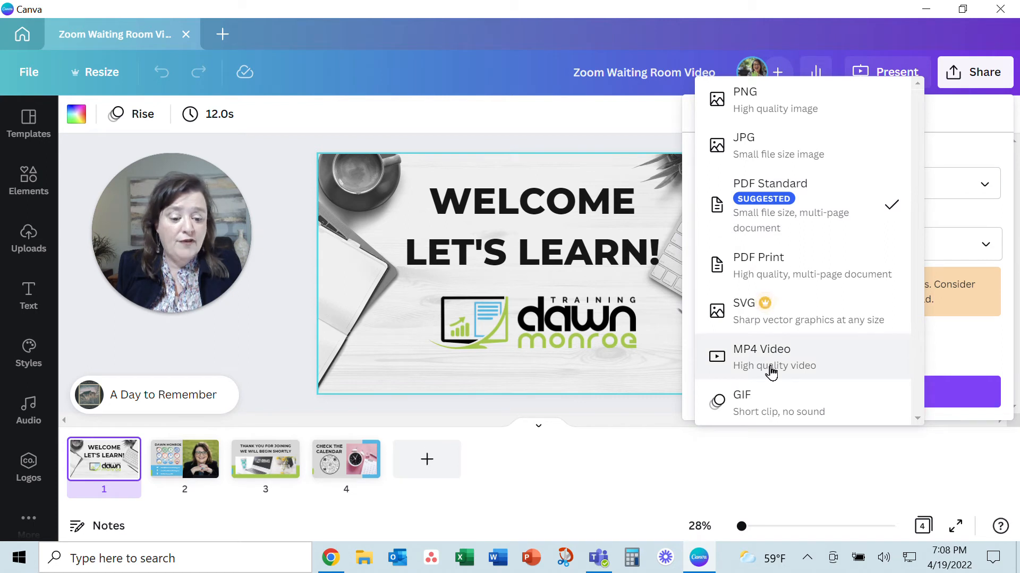
{"action": "left_click", "coordinate": [760, 349]}
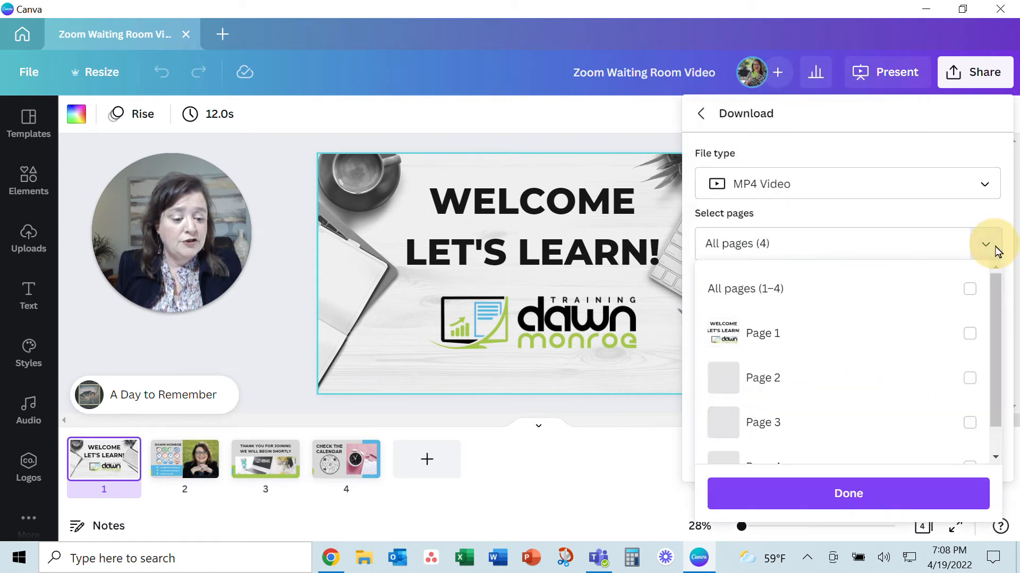
{"action": "left_click", "coordinate": [969, 289]}
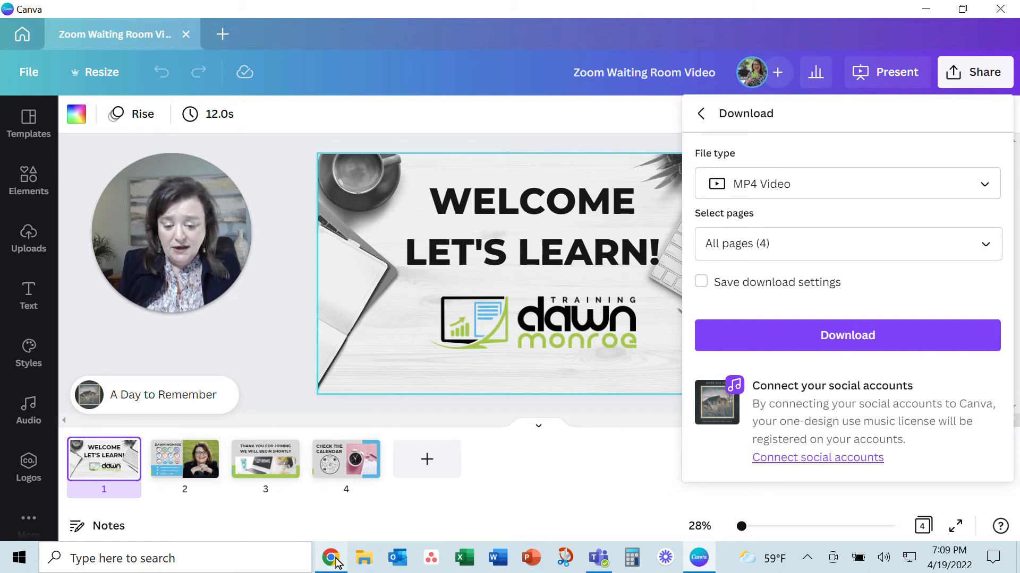
{"action": "left_click", "coordinate": [332, 557]}
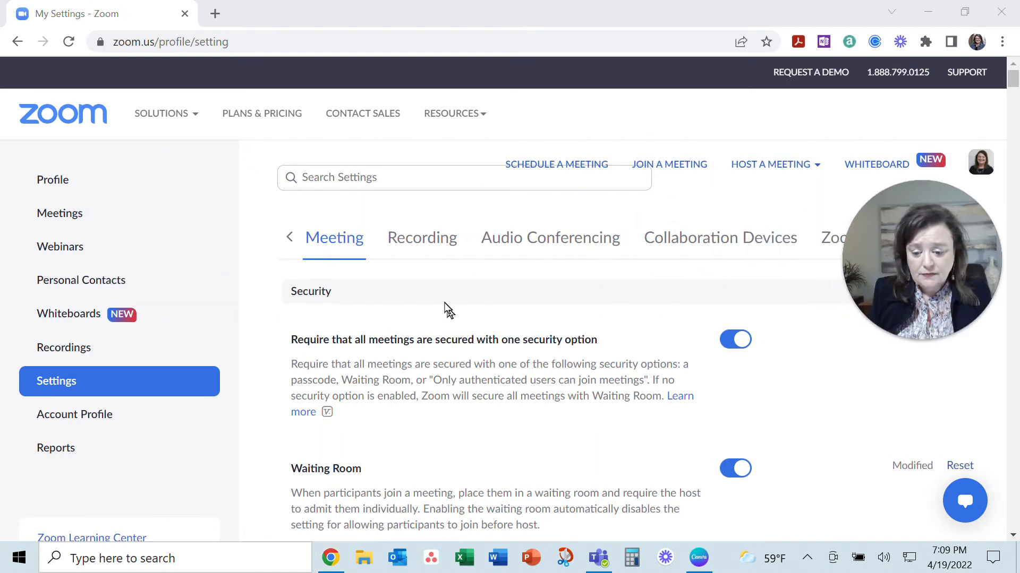
{"action": "scroll", "scroll_direction": "down", "scroll_amount": 3}
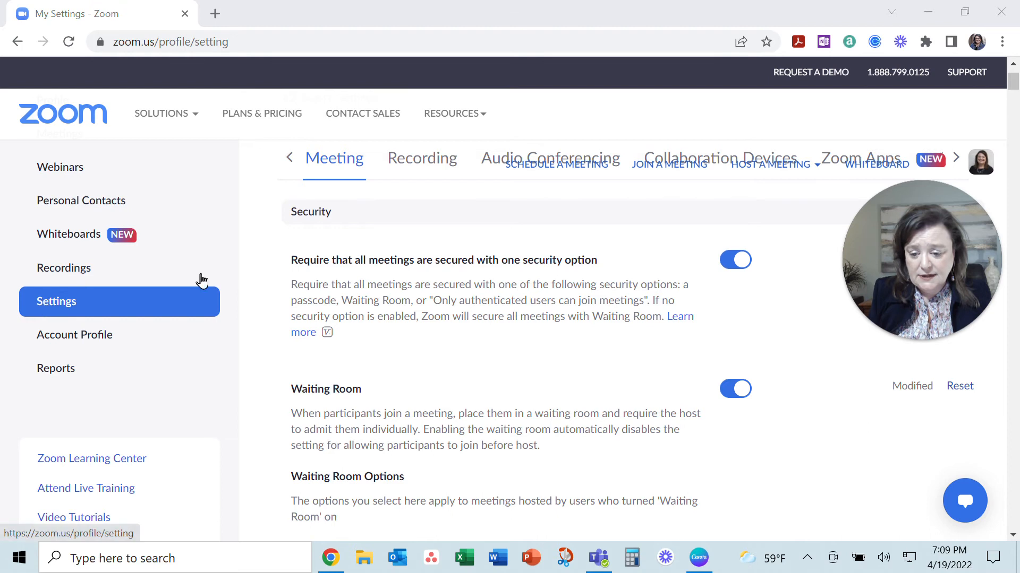
{"action": "scroll", "scroll_direction": "down", "scroll_amount": 3}
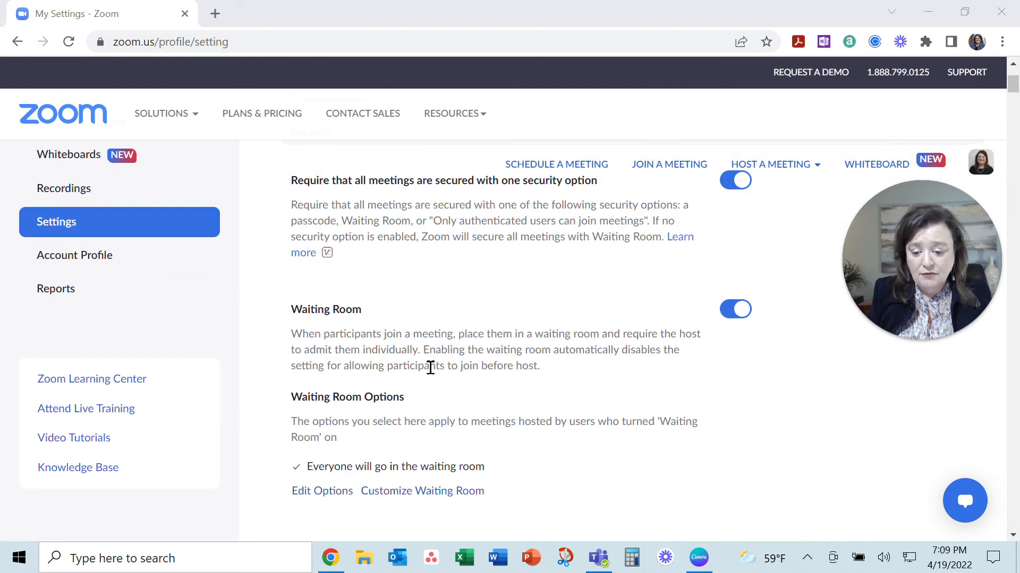
{"action": "scroll", "scroll_direction": "down", "scroll_amount": 3}
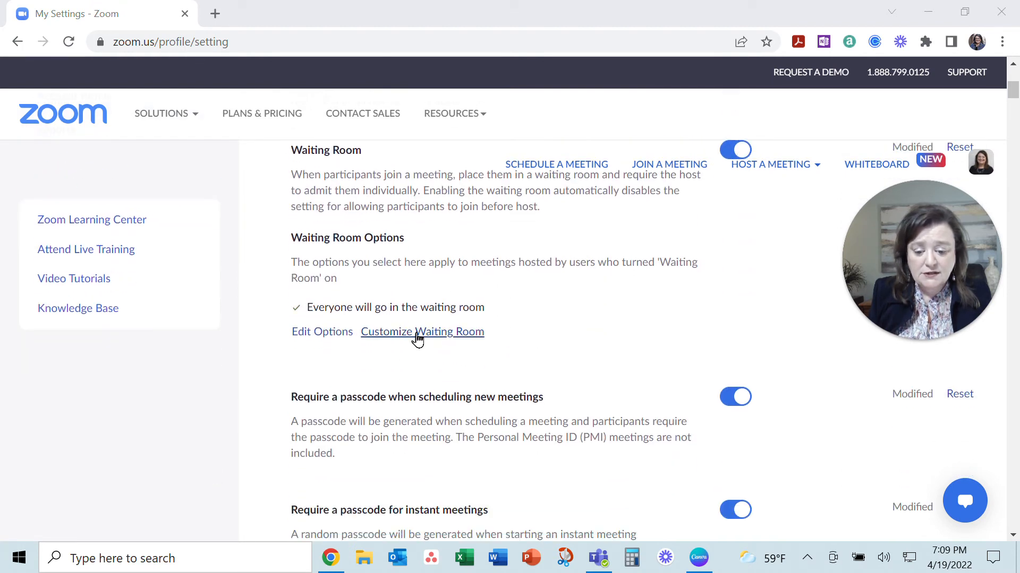
Enter Customize Waiting Room and play the uploaded video preview
{"action": "left_click", "coordinate": [422, 331]}
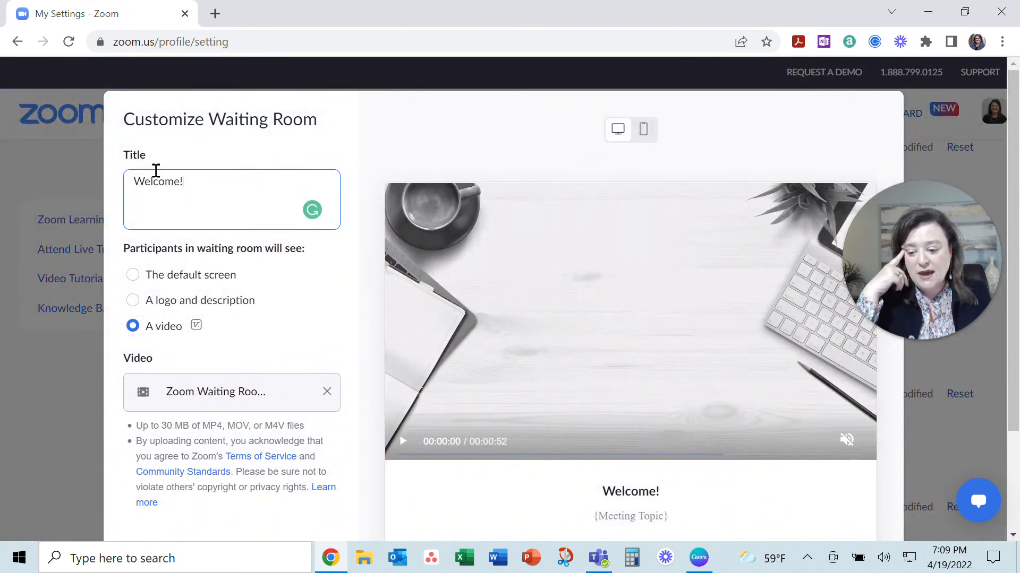
{"action": "mouse_move", "coordinate": [289, 291]}
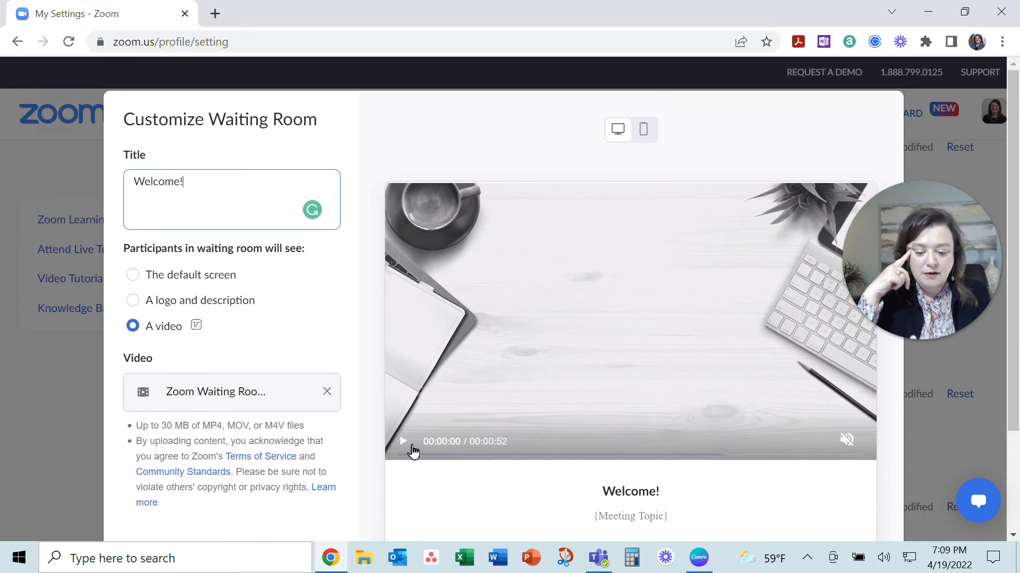
{"action": "left_click", "coordinate": [403, 442]}
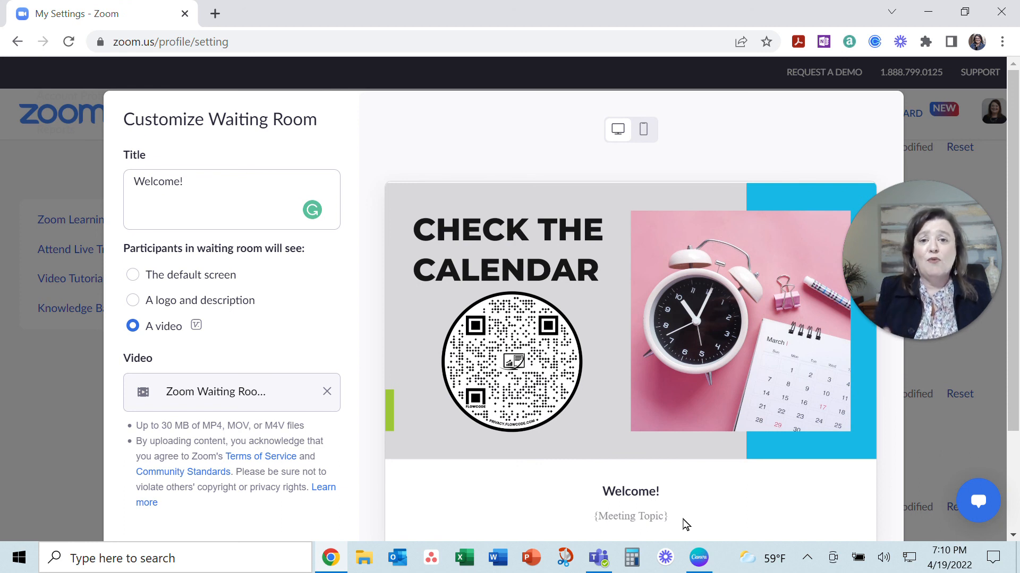
Scroll the Customize Waiting Room dialog down toward Save and Cancel
{"action": "scroll", "scroll_direction": "down", "scroll_amount": 3}
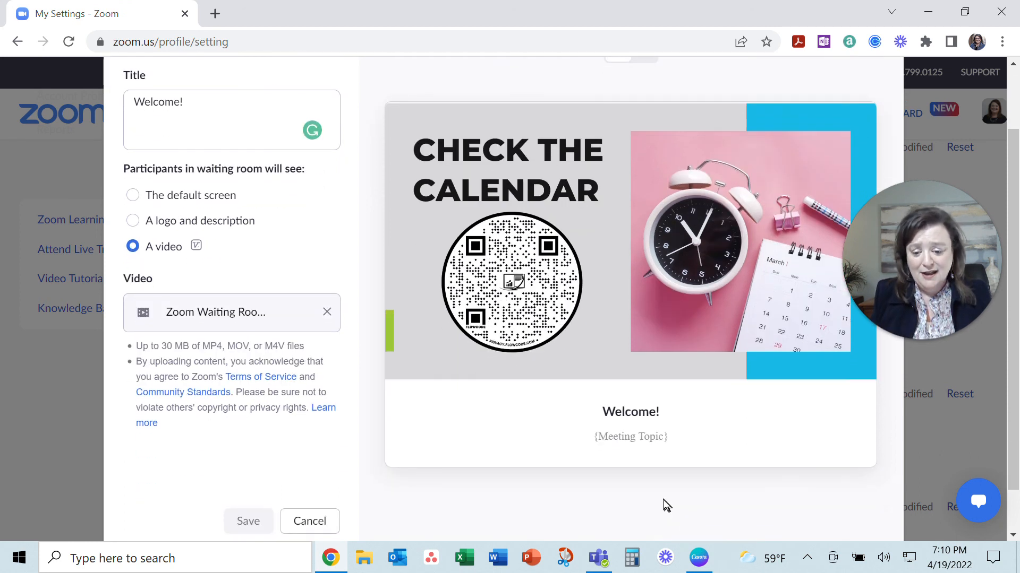
{"action": "scroll", "scroll_direction": "down", "scroll_amount": 3}
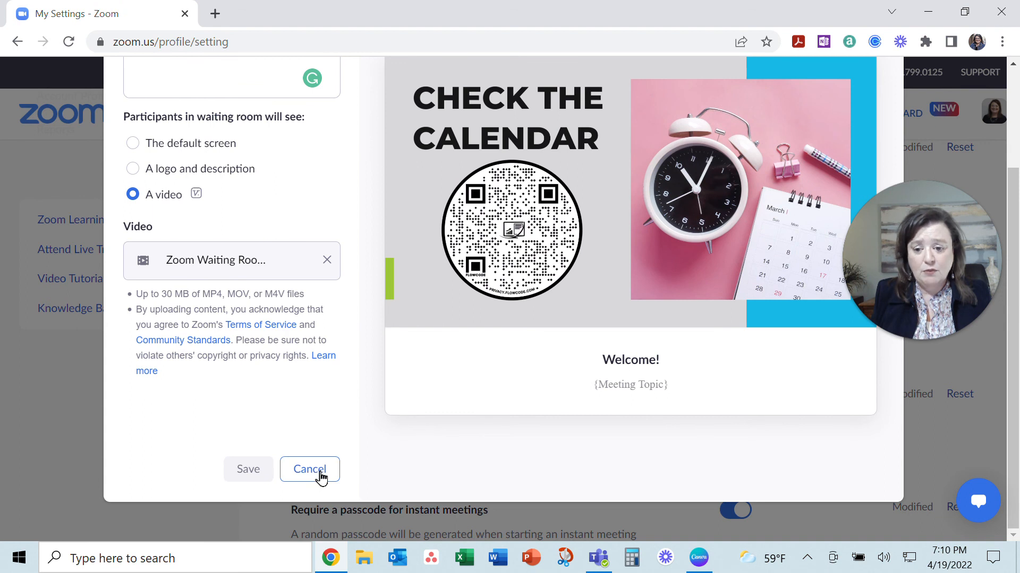